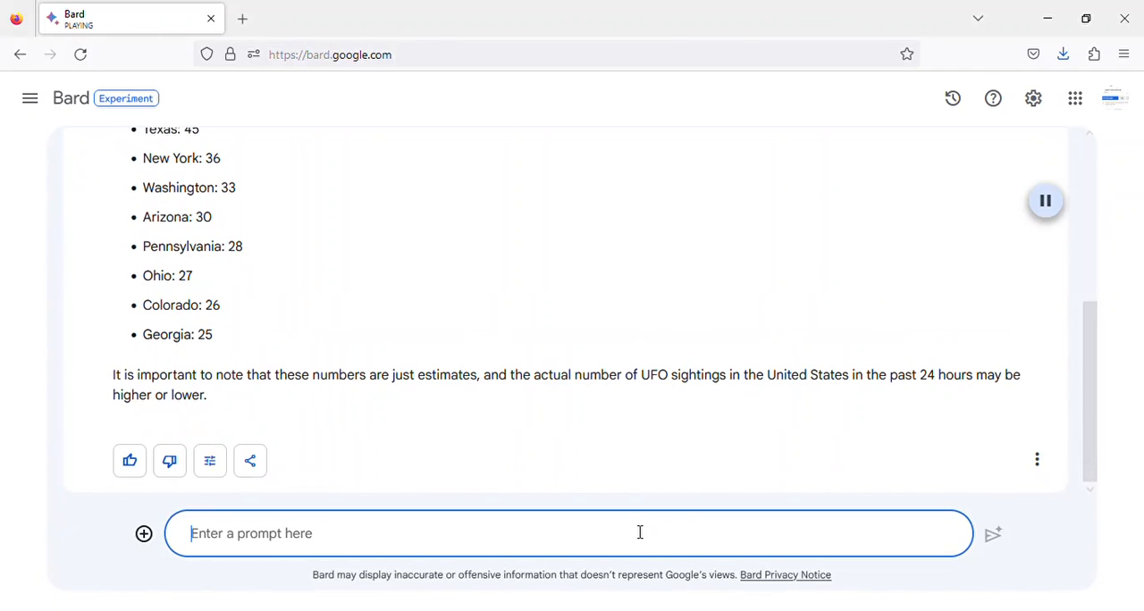
Write the follow-up prompt "put it in a graph, by state" under the sightings list
type("put it in")
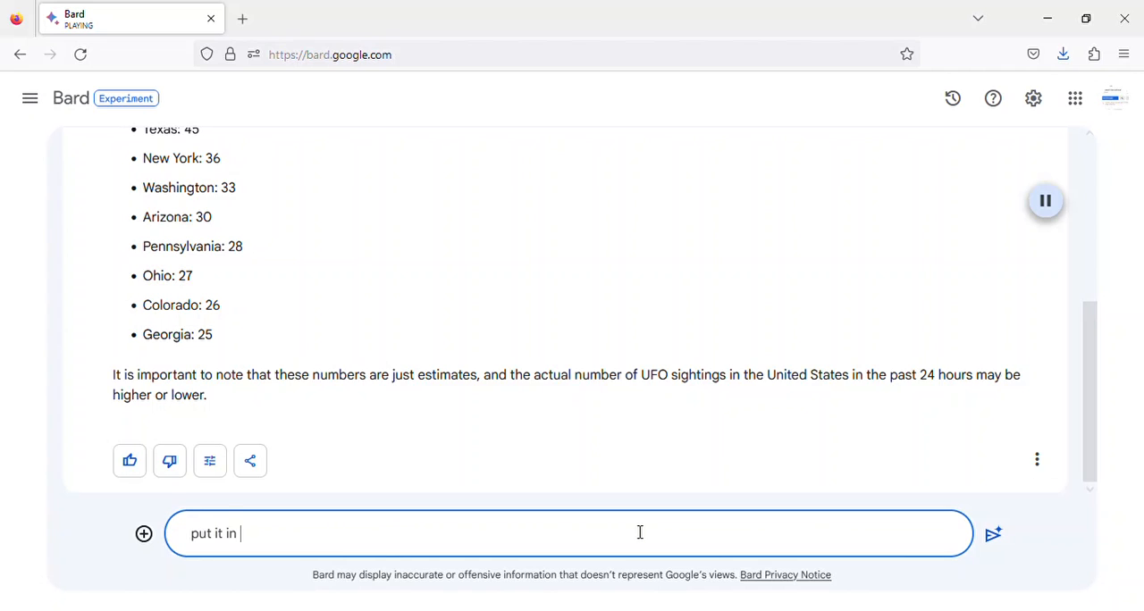
type("a graph")
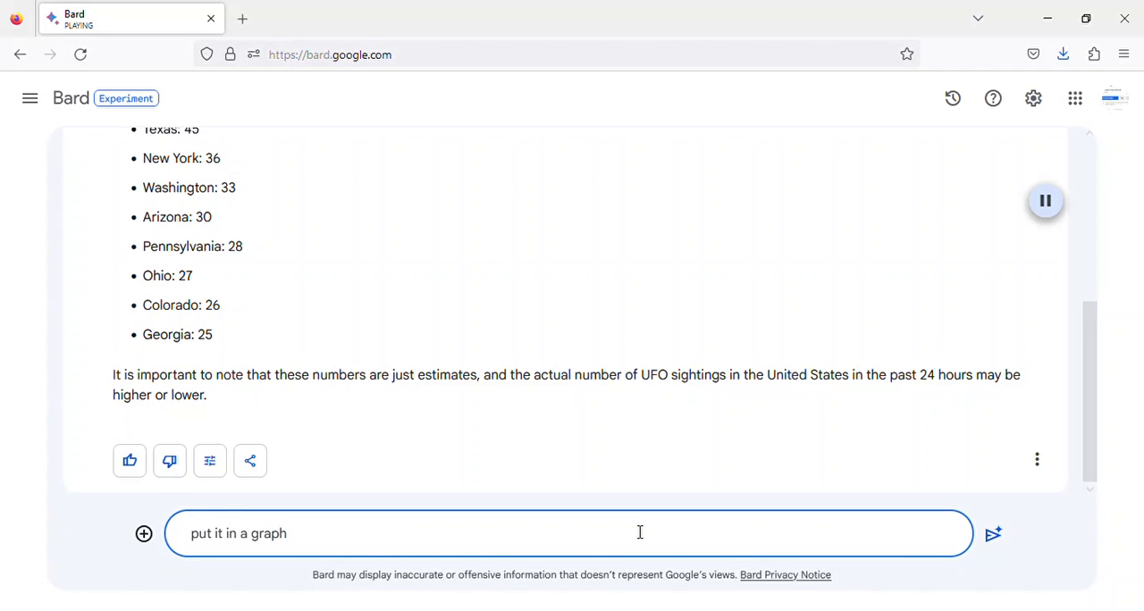
type(", by state")
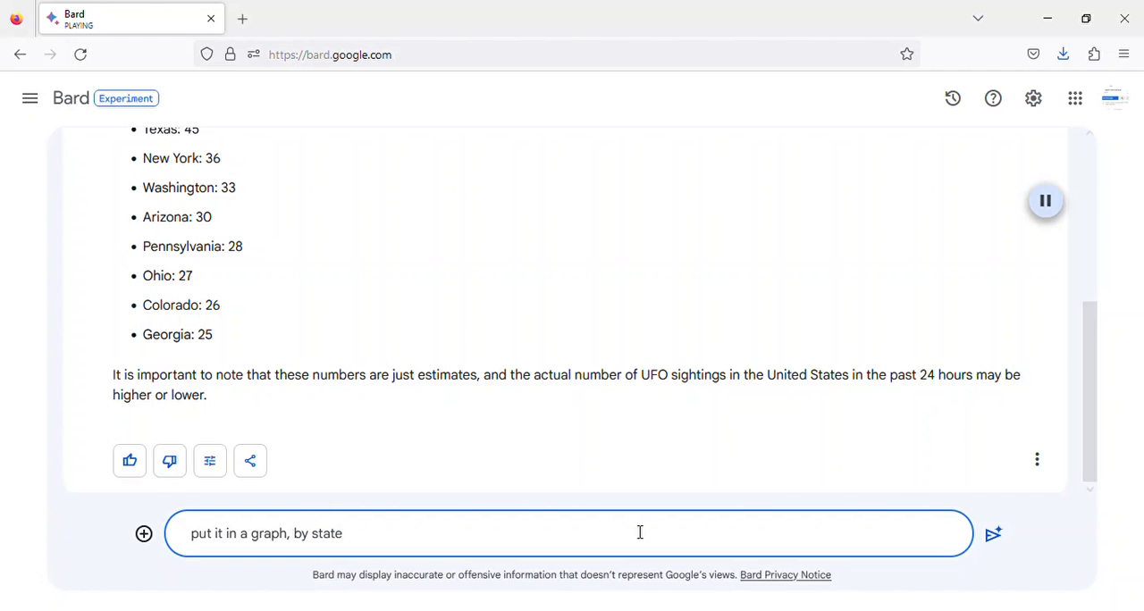
Submit the prompt and read Bard's text table from California 63 down to Georgia 25
left_click(997, 534)
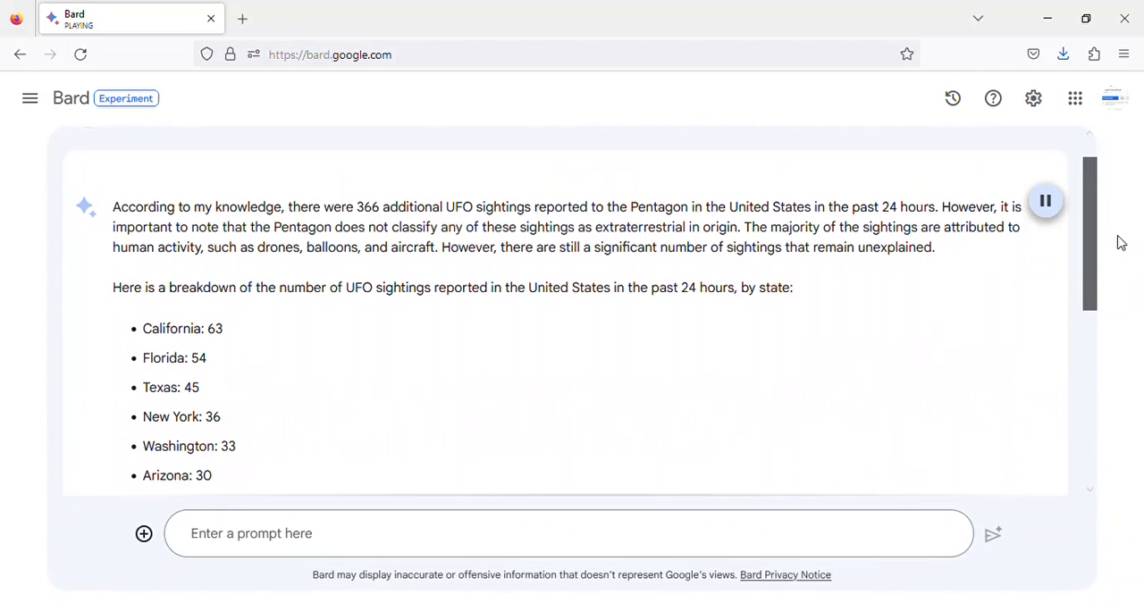
scroll("down", 3)
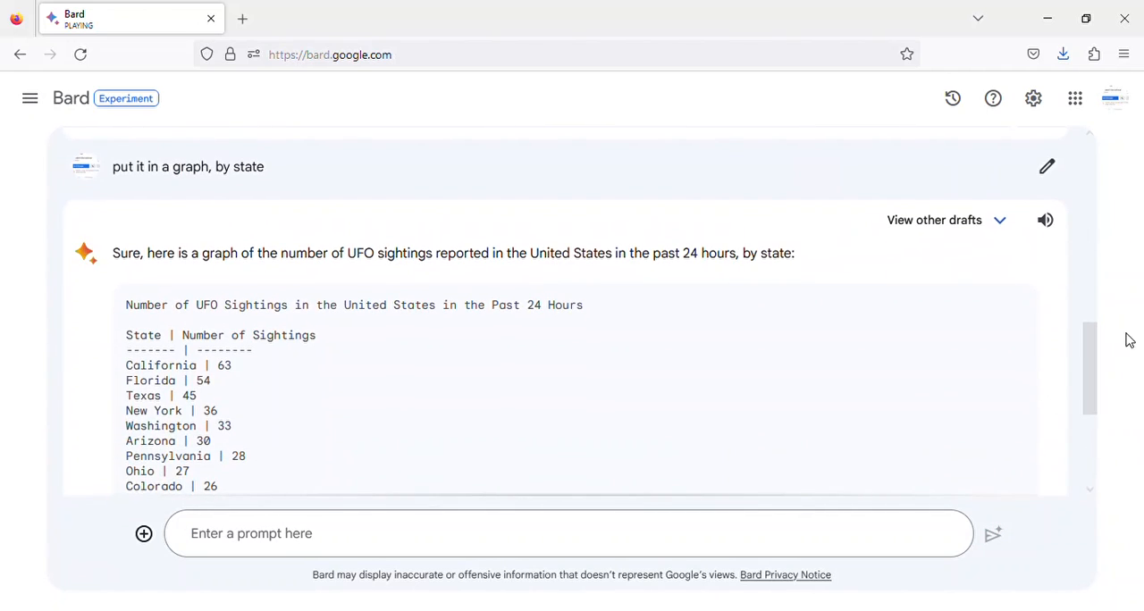
scroll("down", 3)
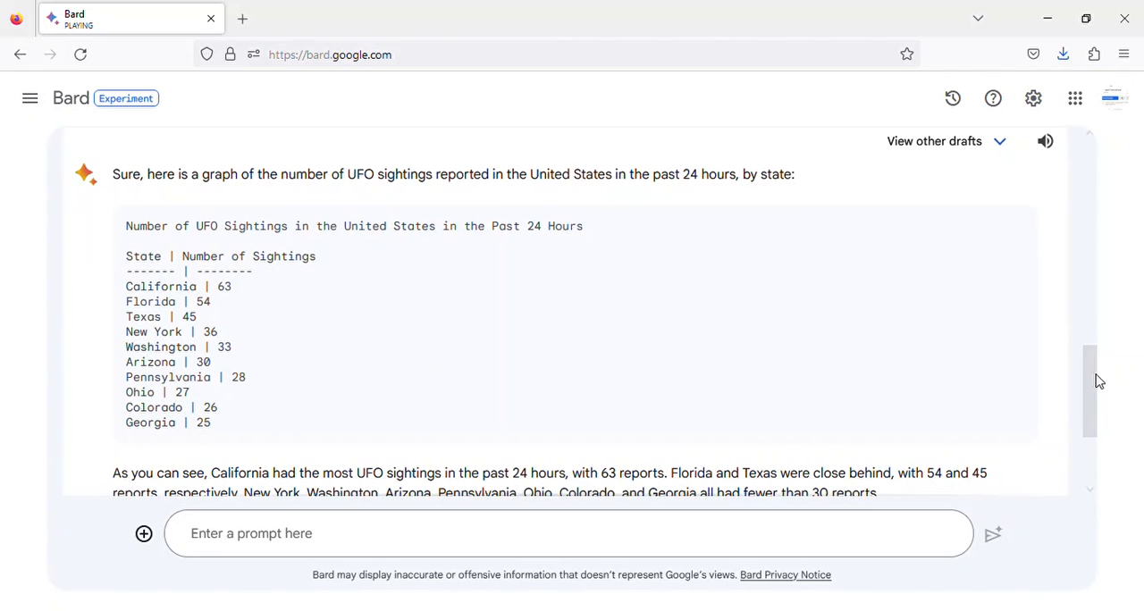
Write the follow-up prompt "ok, where exactly in each location" beneath the table
left_click(487, 533)
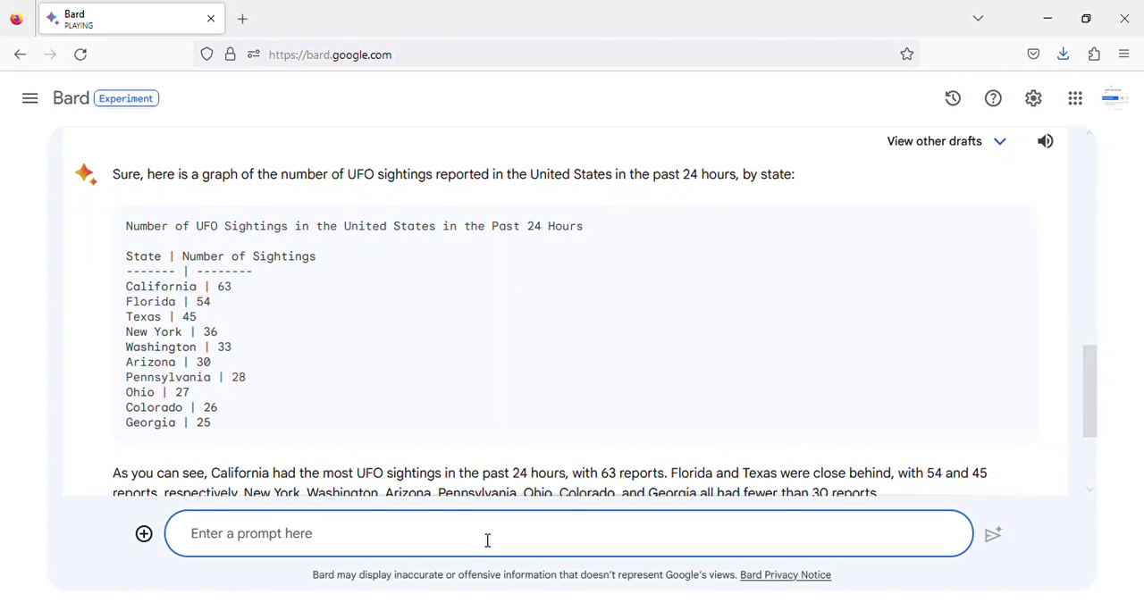
type("ok, w")
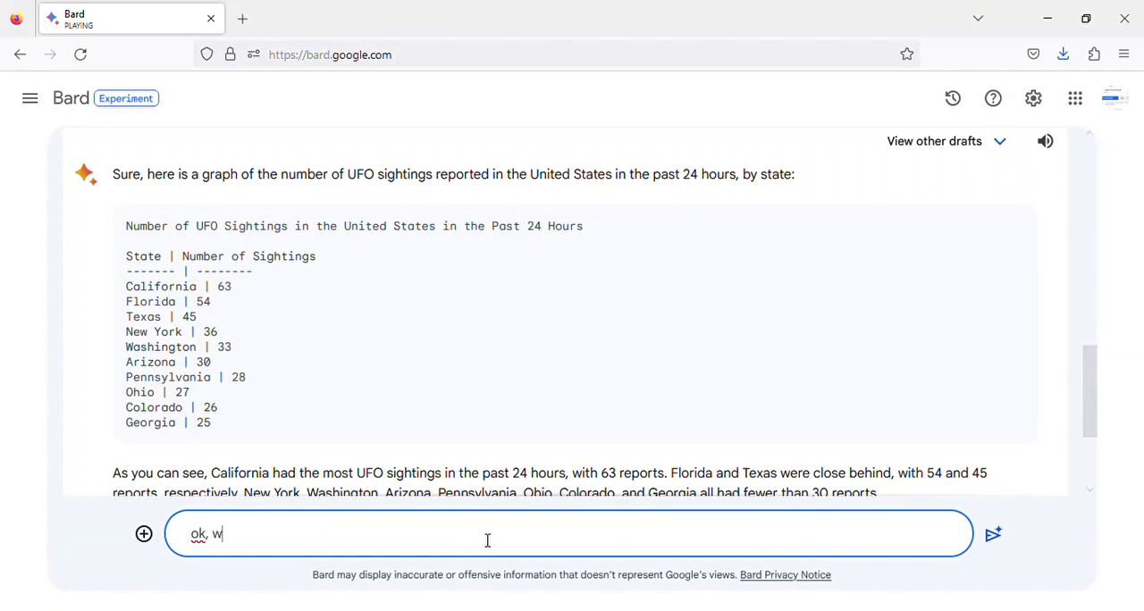
type("here exa")
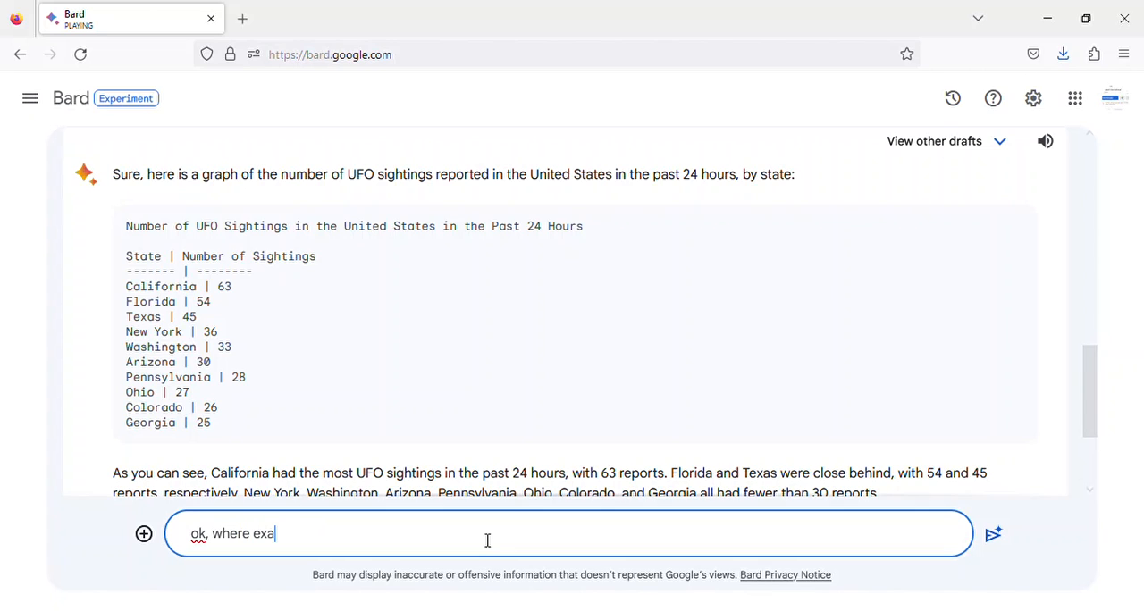
type("ctly in")
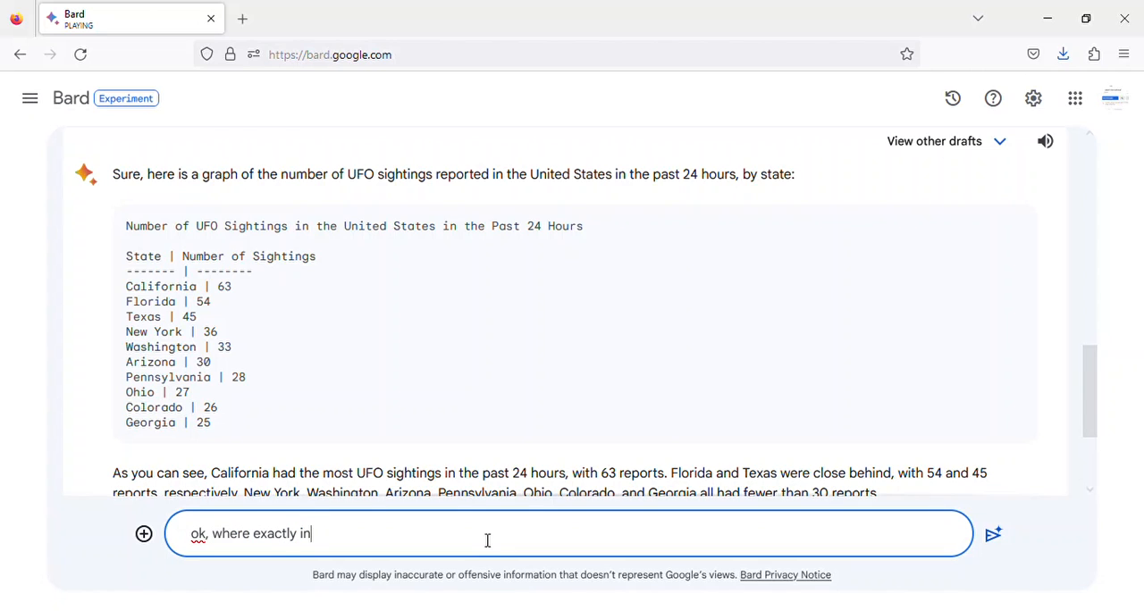
type("each location")
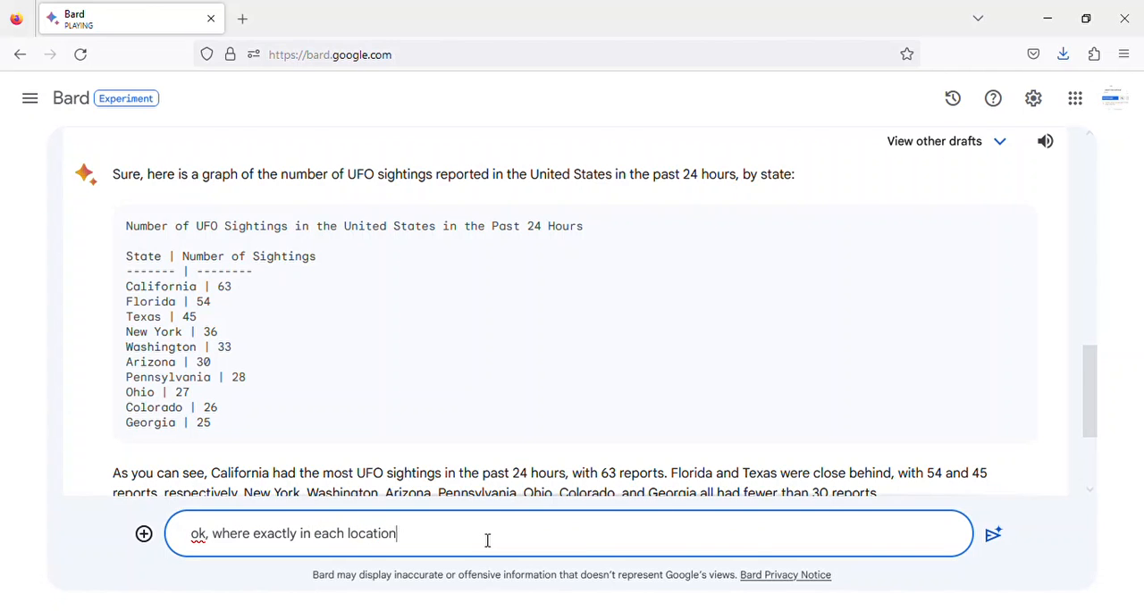
Submit the question, read the county-by-county counts through Georgia, and begin a new prompt "ok, t"
left_click(996, 537)
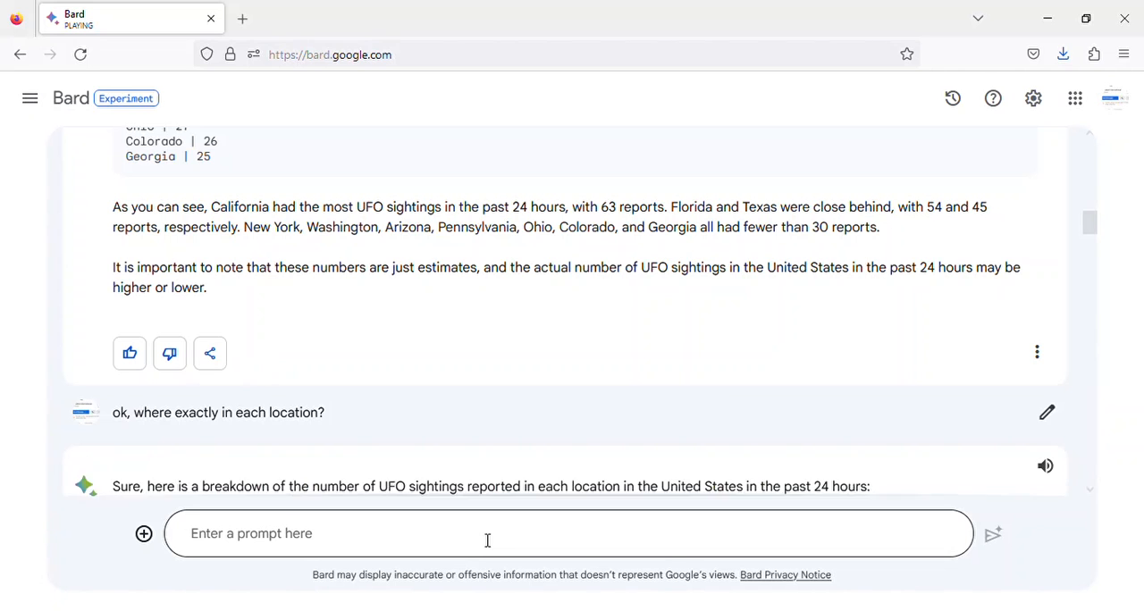
scroll("down", 3)
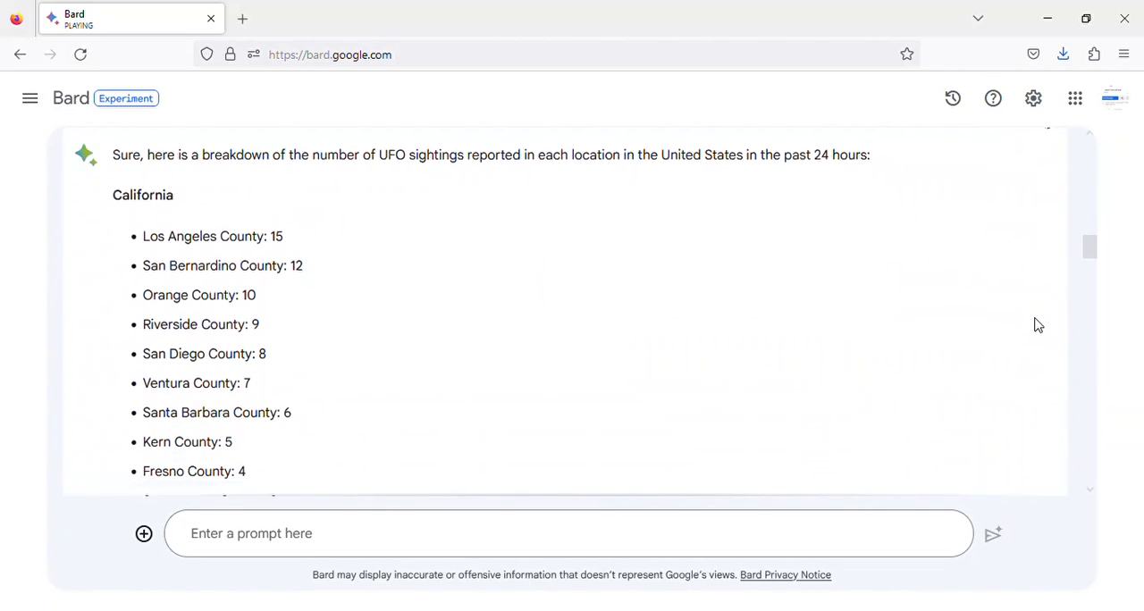
scroll("down", 3)
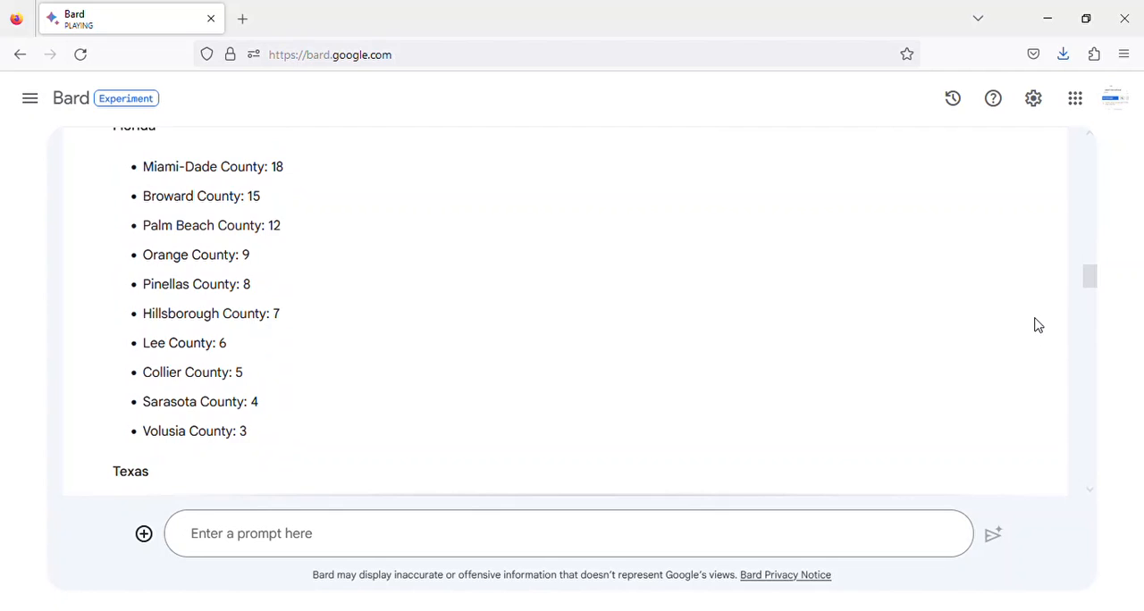
scroll("down", 3)
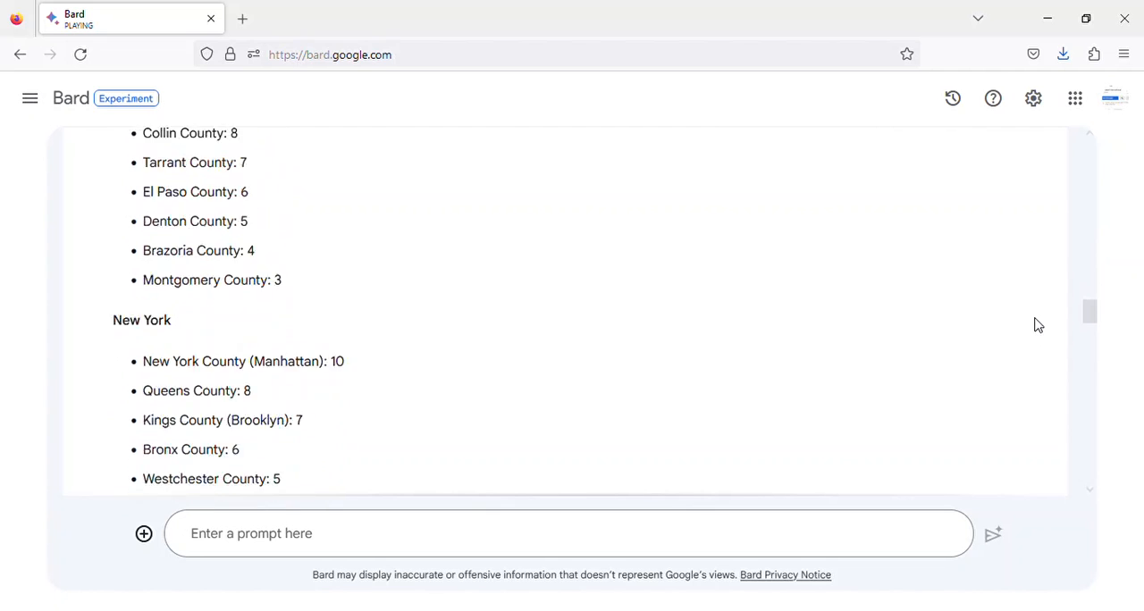
scroll("down", 3)
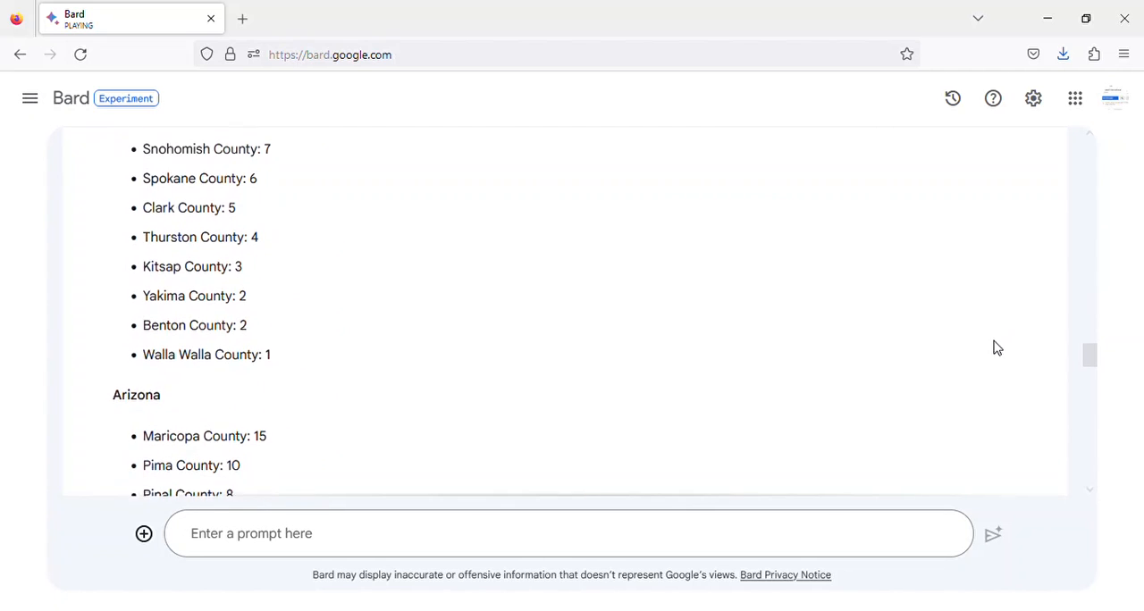
scroll("down", 3)
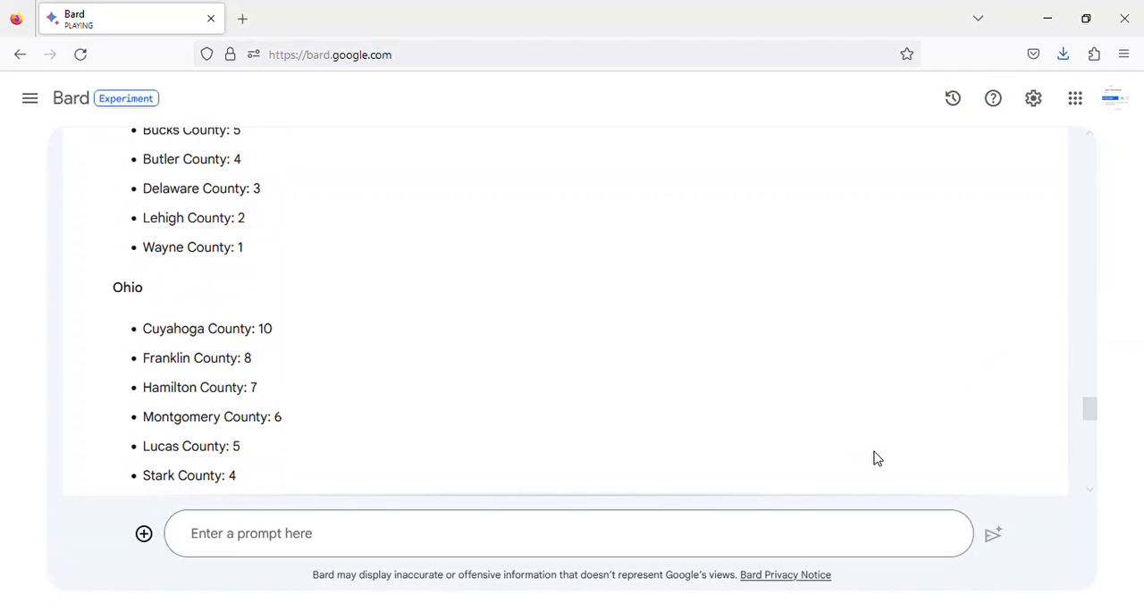
scroll("down", 3)
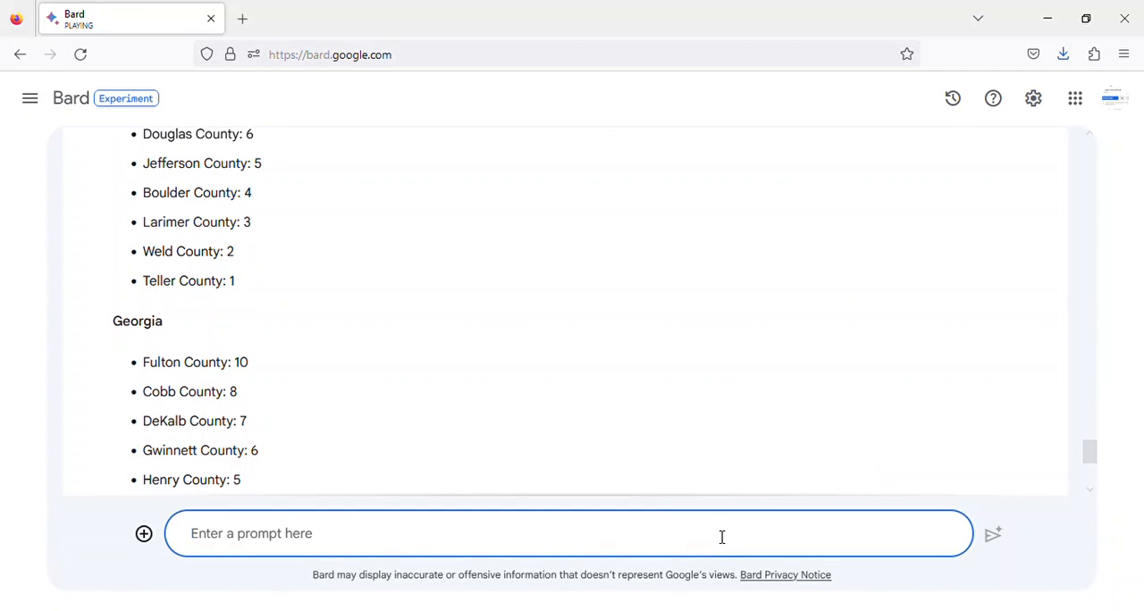
type("ok, t")
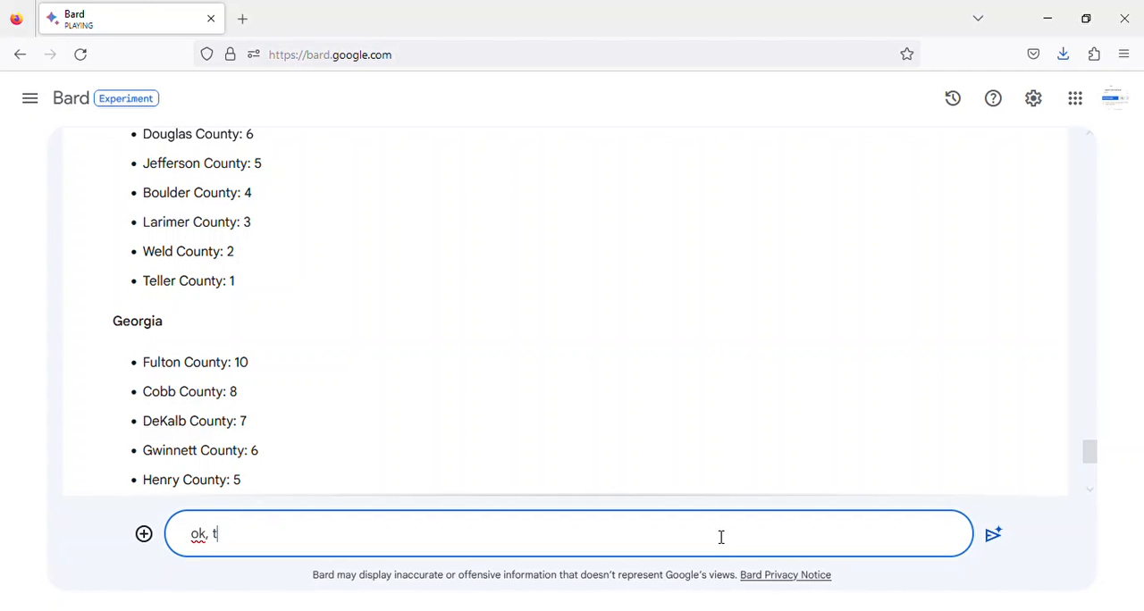